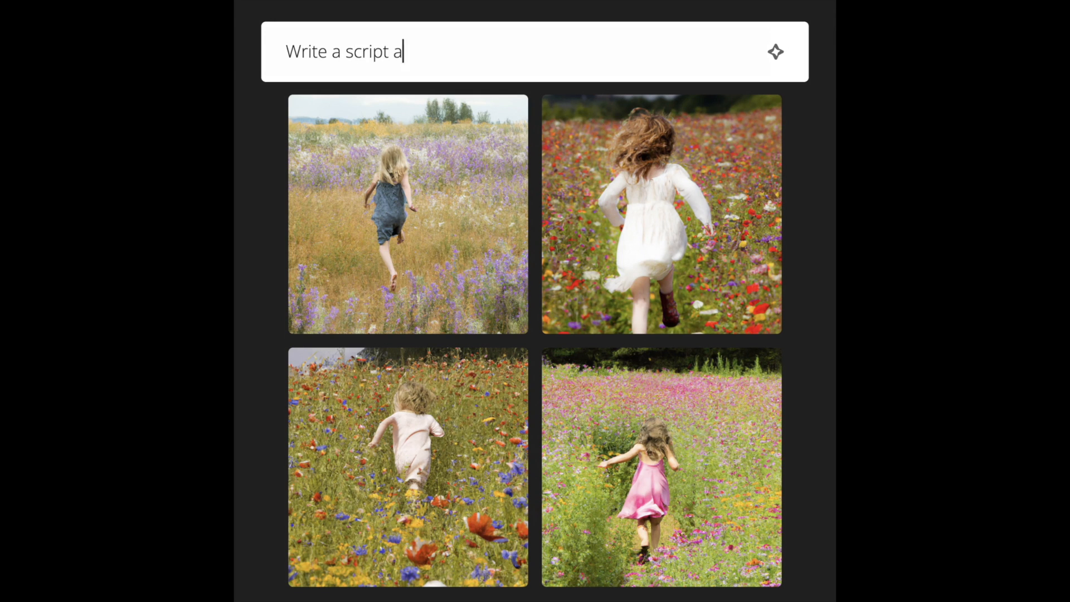
Enter the AI prompt 'Write a script about how to bake a soufflé'
{"action": "type", "text": "bout how to bake a soufflé"}
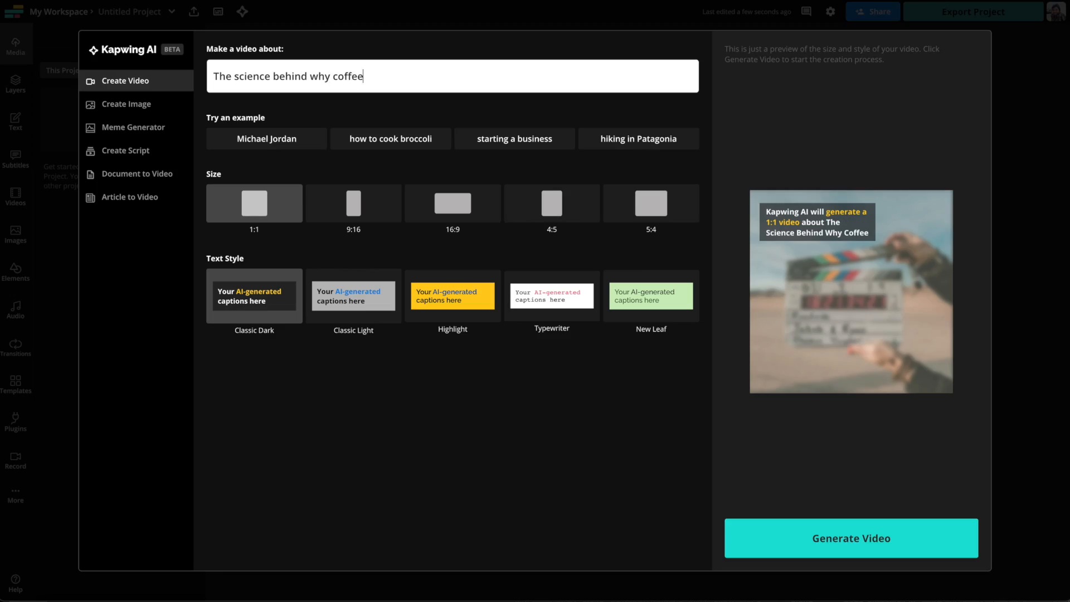
Generate the science-of-coffee video, then generate flooded-valley images with the AI image generator
{"action": "left_click", "coordinate": [851, 538]}
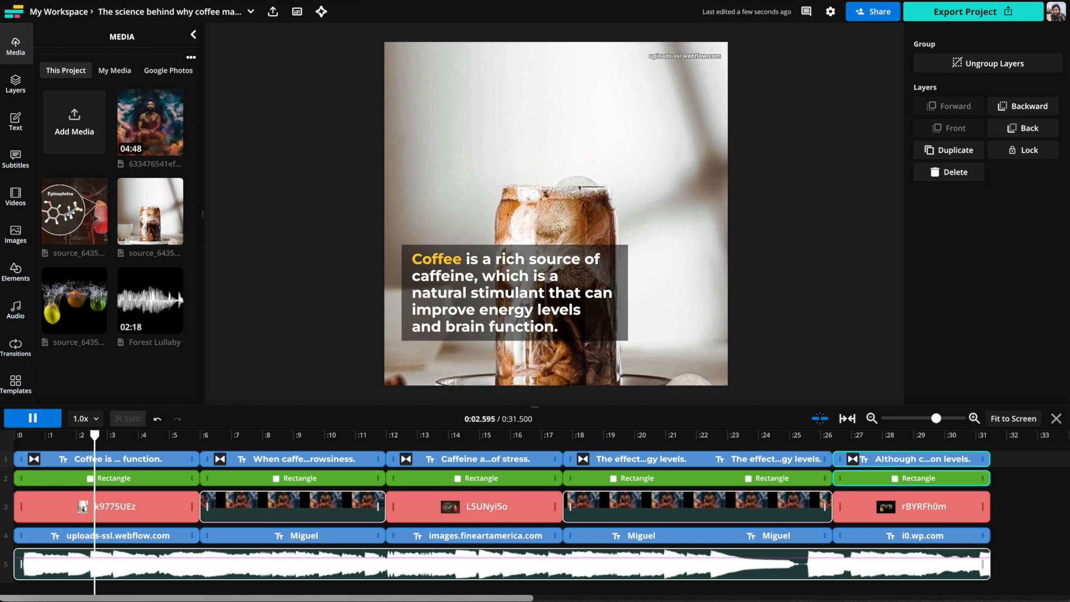
{"action": "left_click", "coordinate": [441, 435]}
{"action": "type", "text": "a fl"}
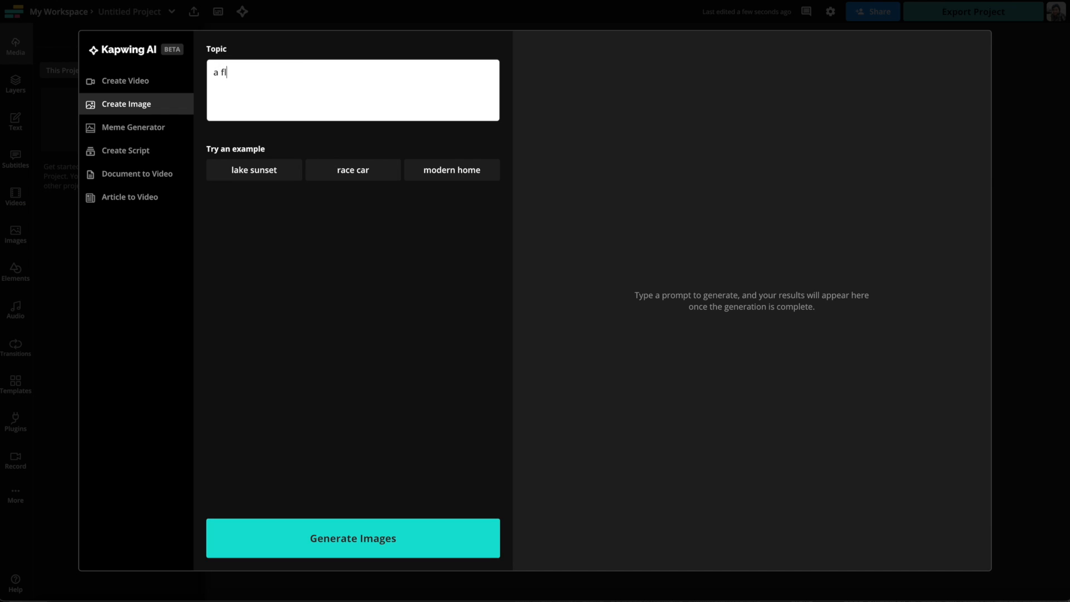
{"action": "left_click", "coordinate": [352, 537]}
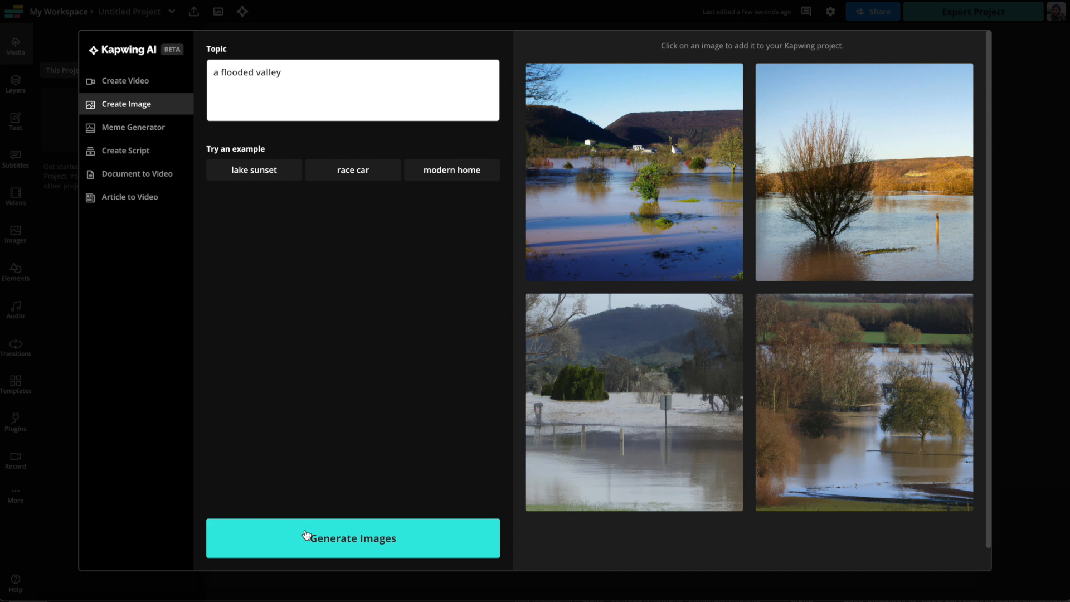
{"action": "mouse_move", "coordinate": [266, 343]}
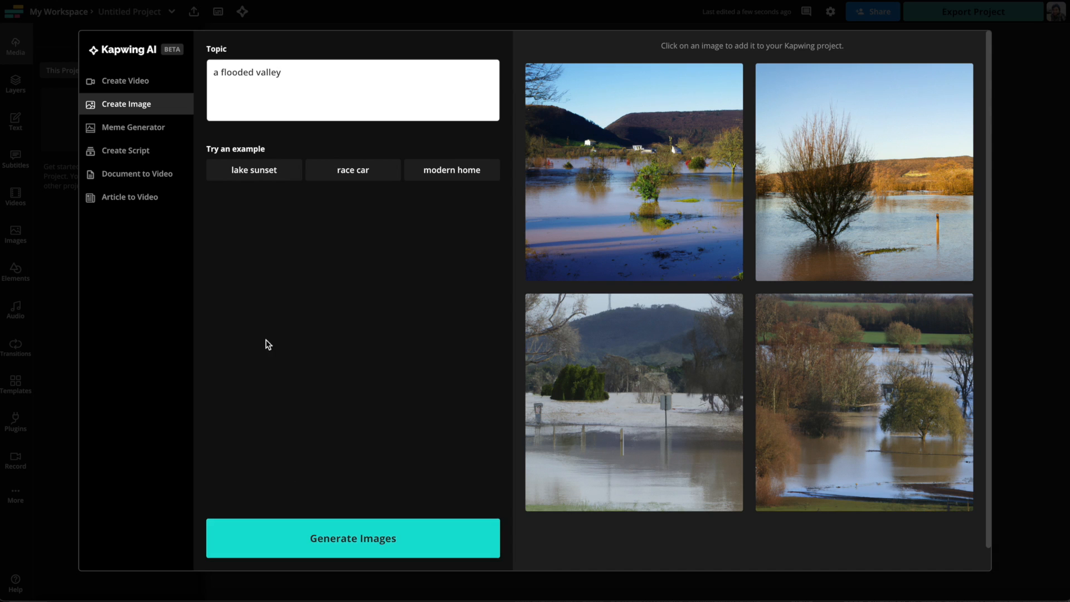
Switch to the Meme Generator and bring up the CNN Colorado River article
{"action": "left_click", "coordinate": [132, 127]}
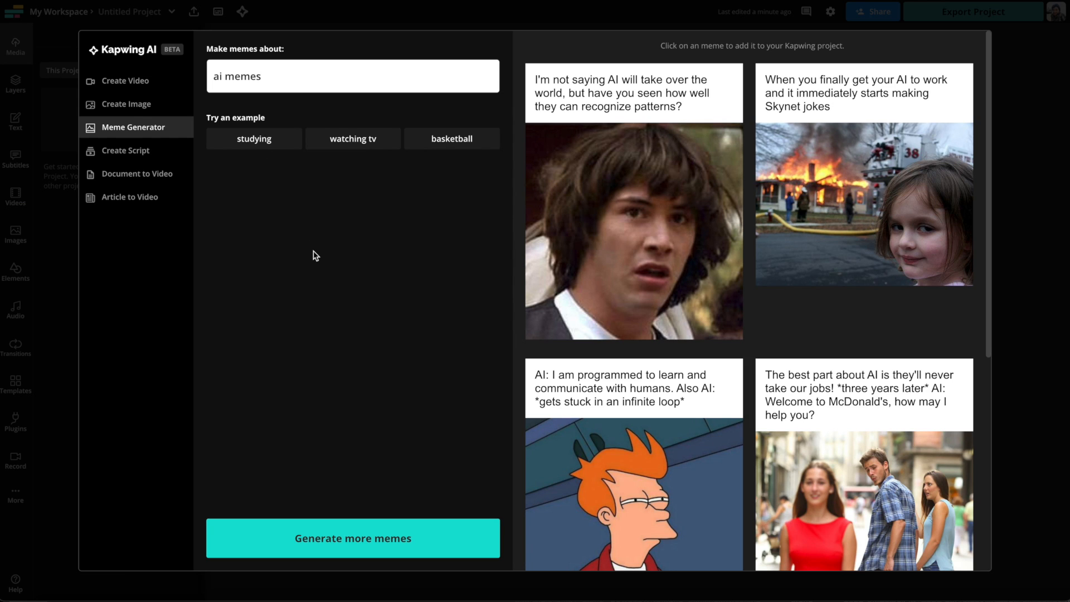
{"action": "left_click", "coordinate": [126, 151]}
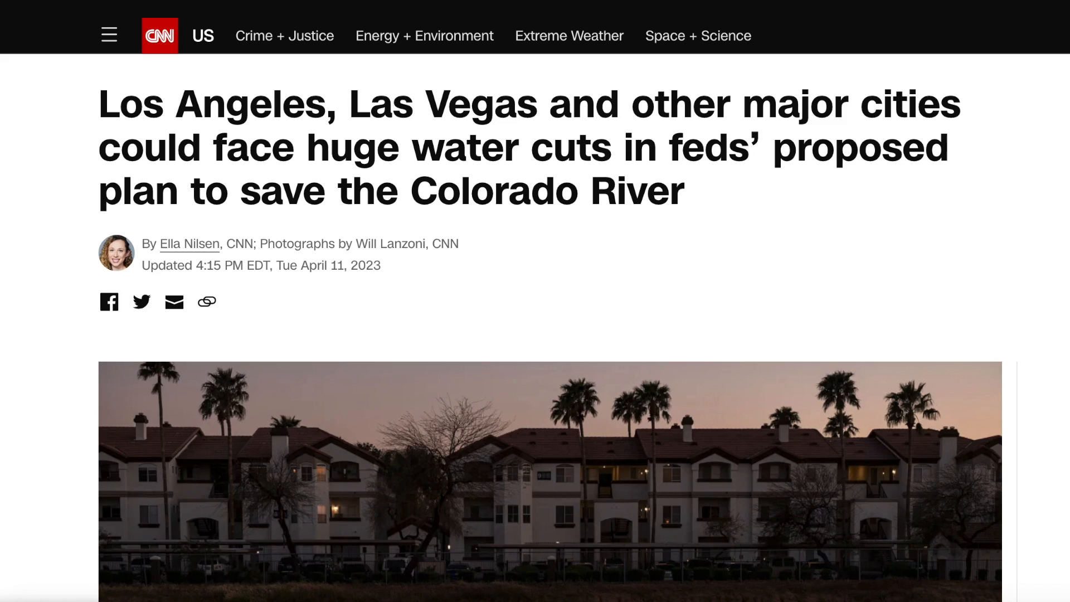
Generate a video from the pasted Colorado River article in Document to Video
{"action": "scroll", "scroll_direction": "down", "scroll_amount": 3}
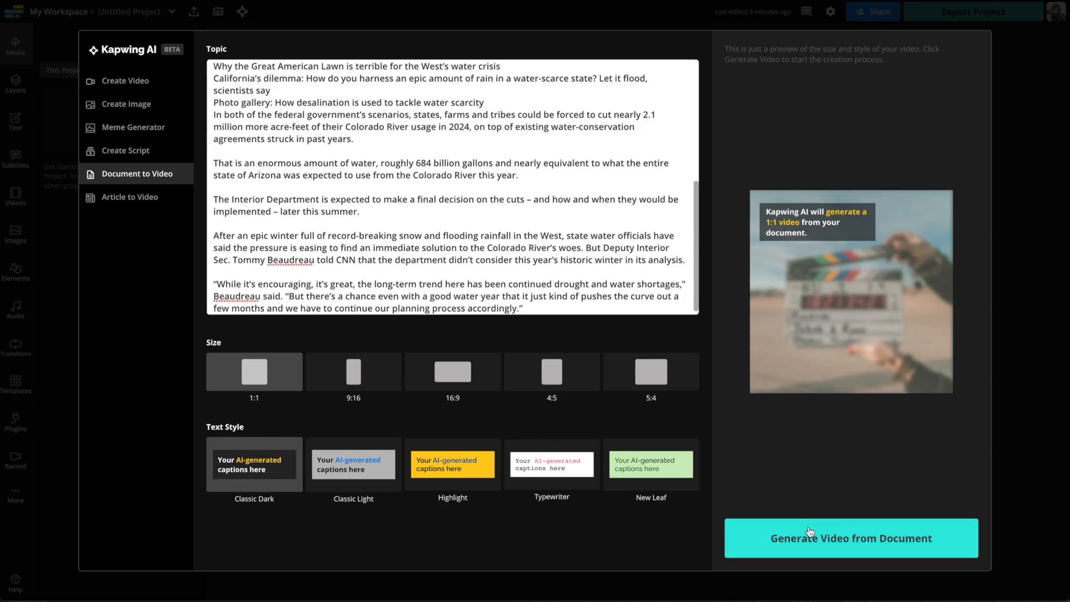
{"action": "left_click", "coordinate": [850, 537]}
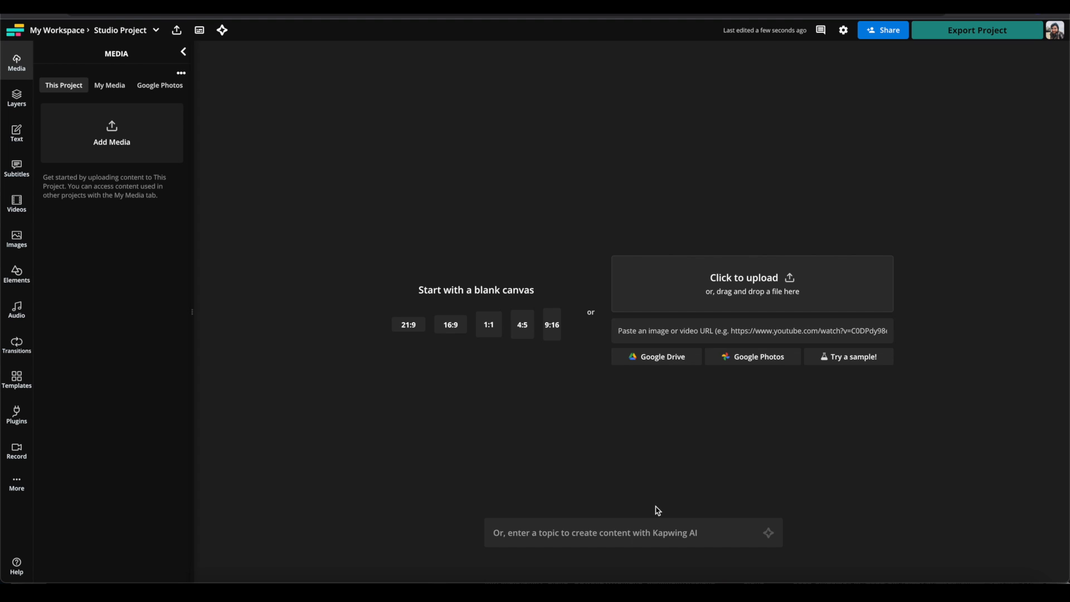
Start an AI video with the topic 'How AI could change video content creation'
{"action": "left_click", "coordinate": [633, 533]}
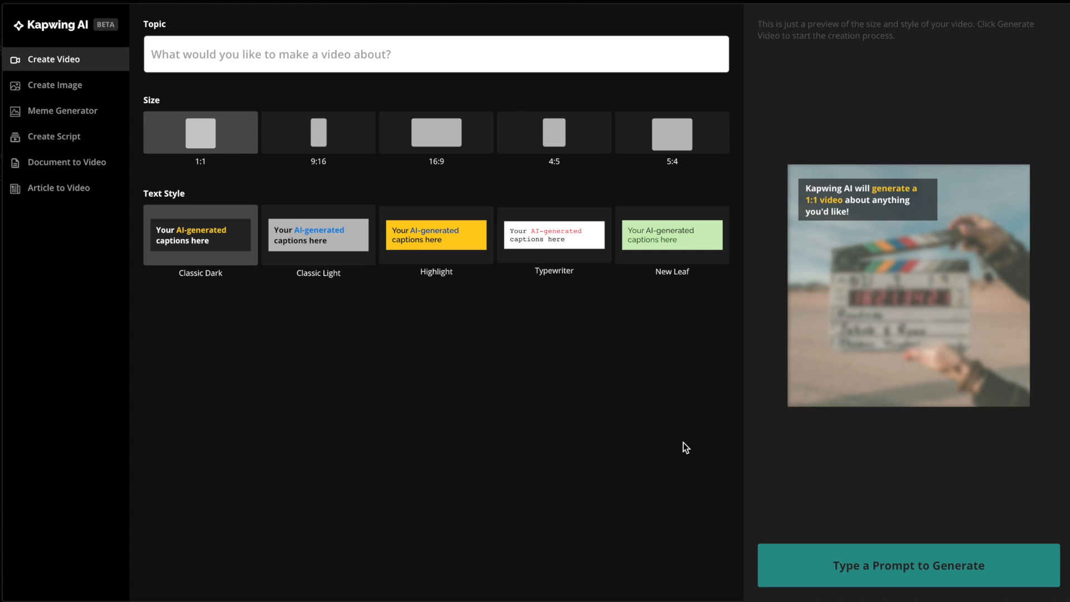
{"action": "type", "text": "How AI coul"}
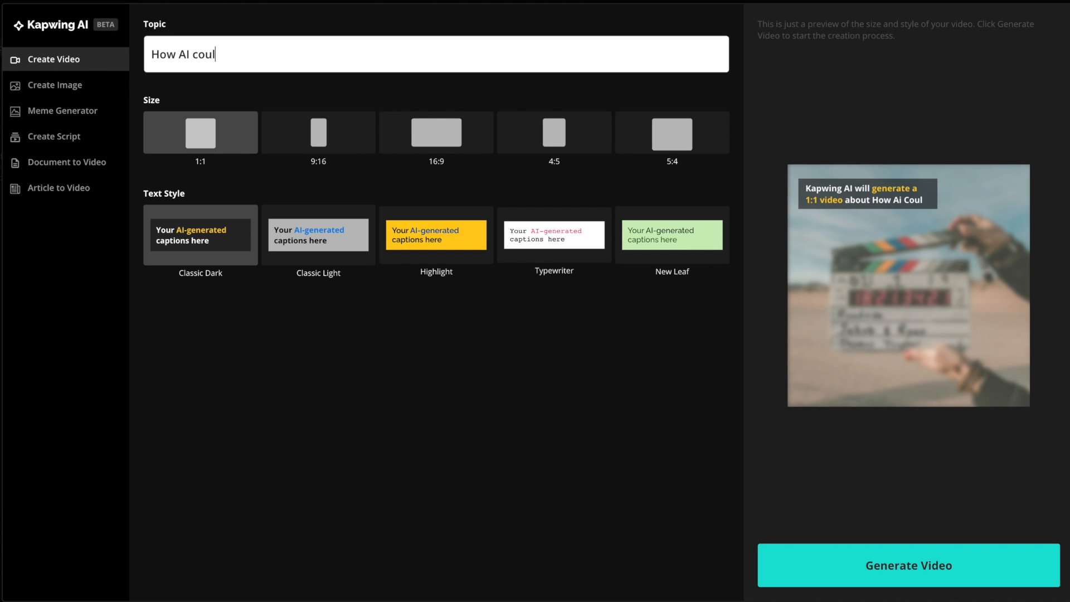
{"action": "type", "text": "d change v"}
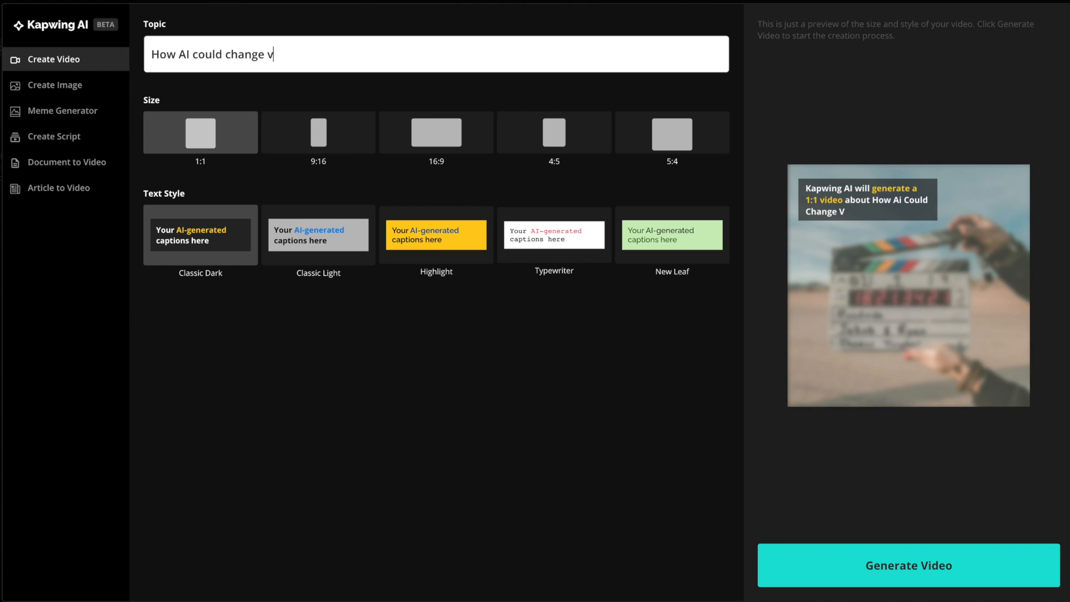
{"action": "type", "text": "ideo content creati"}
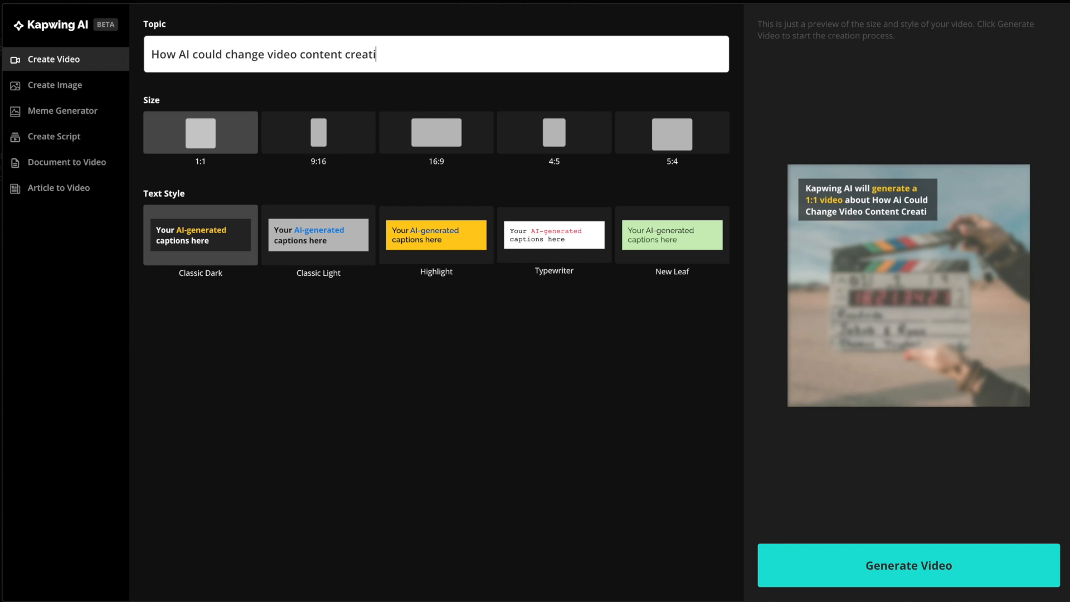
Try 16:9, settle on square 1:1, and choose the Classic Light caption style
{"action": "left_click", "coordinate": [436, 133]}
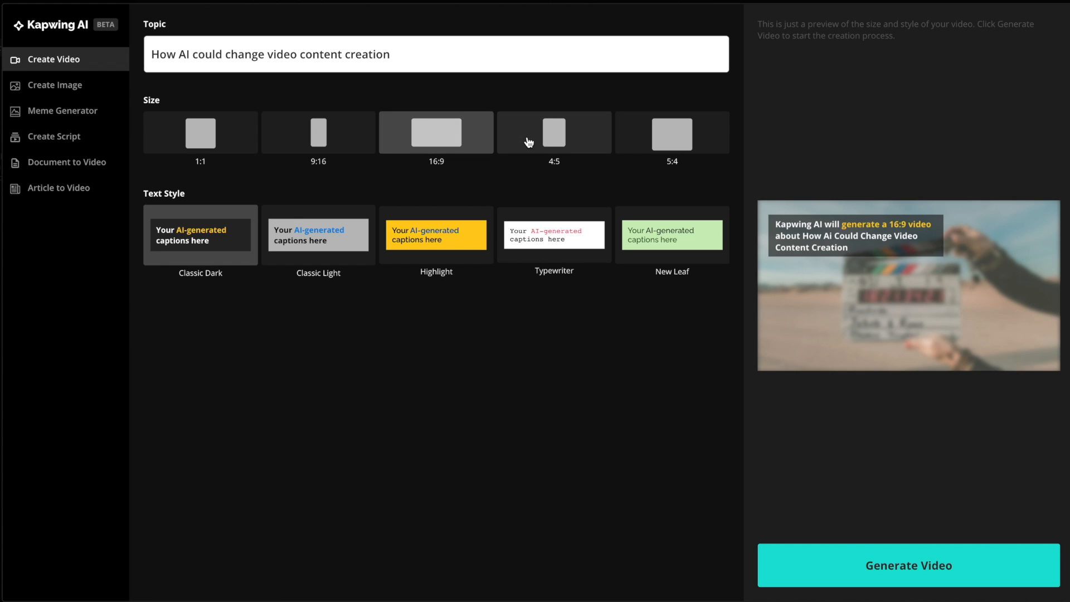
{"action": "left_click", "coordinate": [200, 133]}
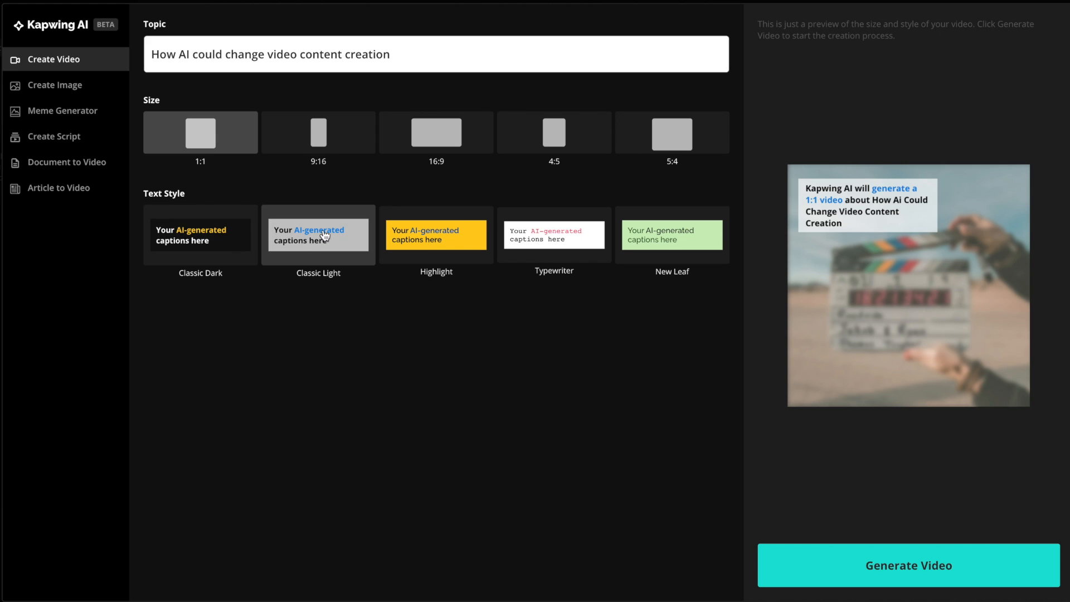
{"action": "left_click", "coordinate": [907, 565]}
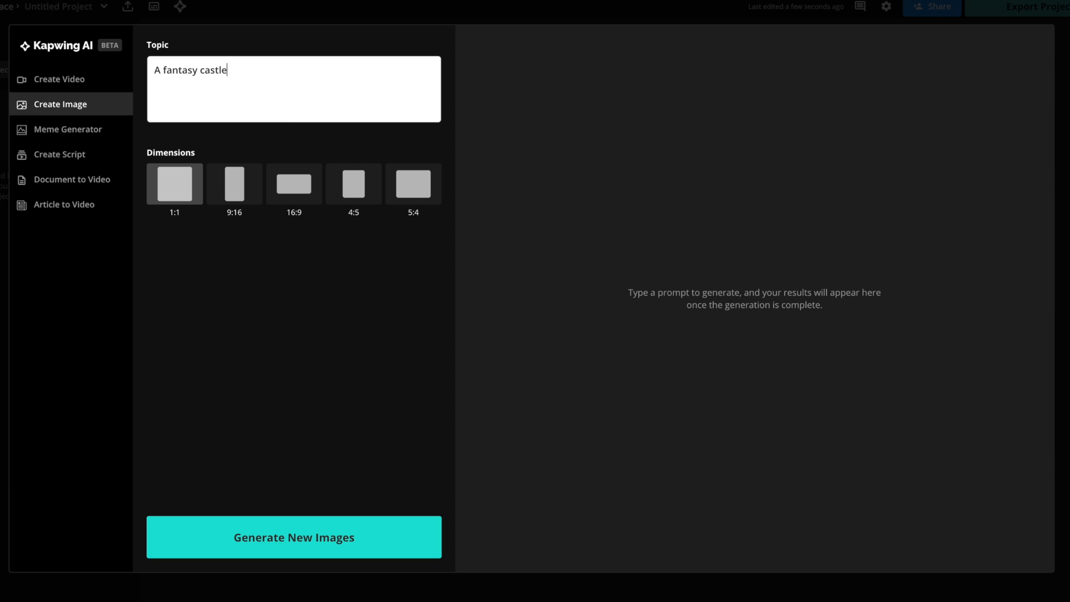
Generate new images for the 'A fantasy castle' prompt
{"action": "left_click", "coordinate": [294, 537]}
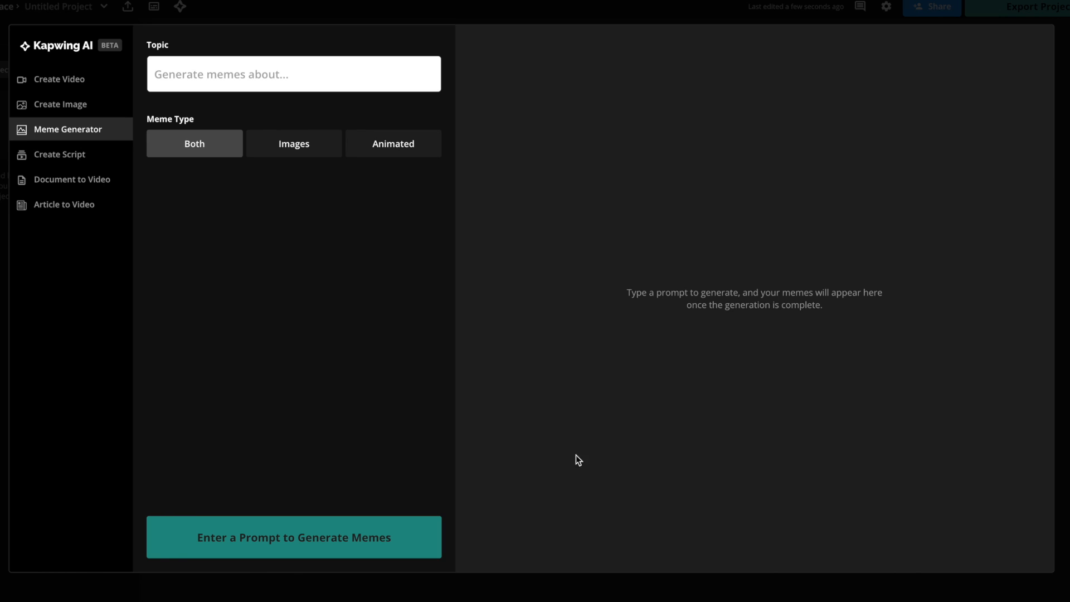
Generate memes about spending more on a side hustle than you earn and review them
{"action": "type", "text": "Spending more money"}
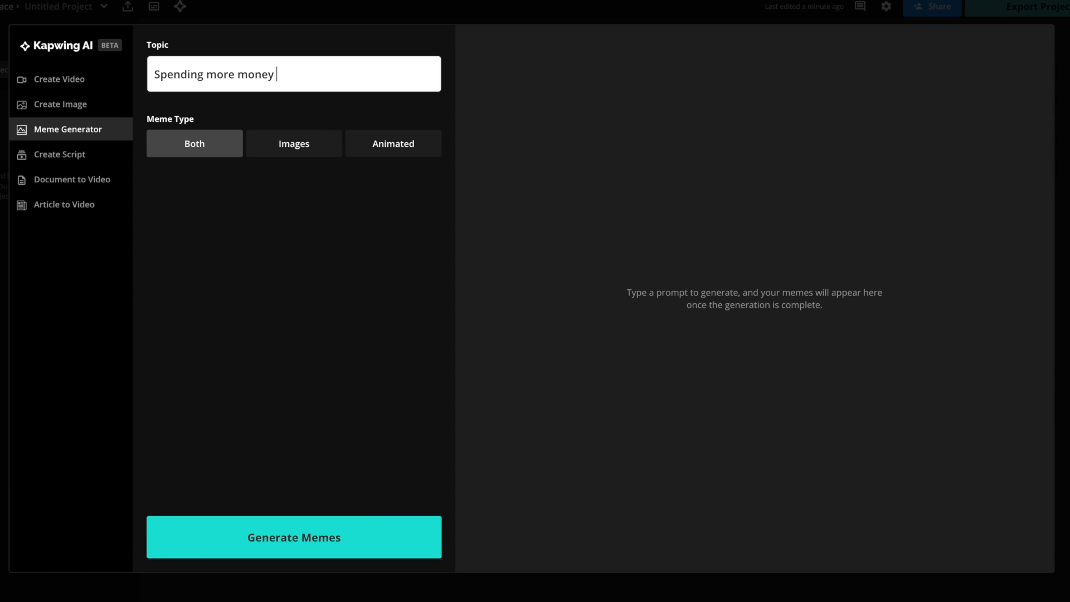
{"action": "type", "text": "on a side hustle than you"}
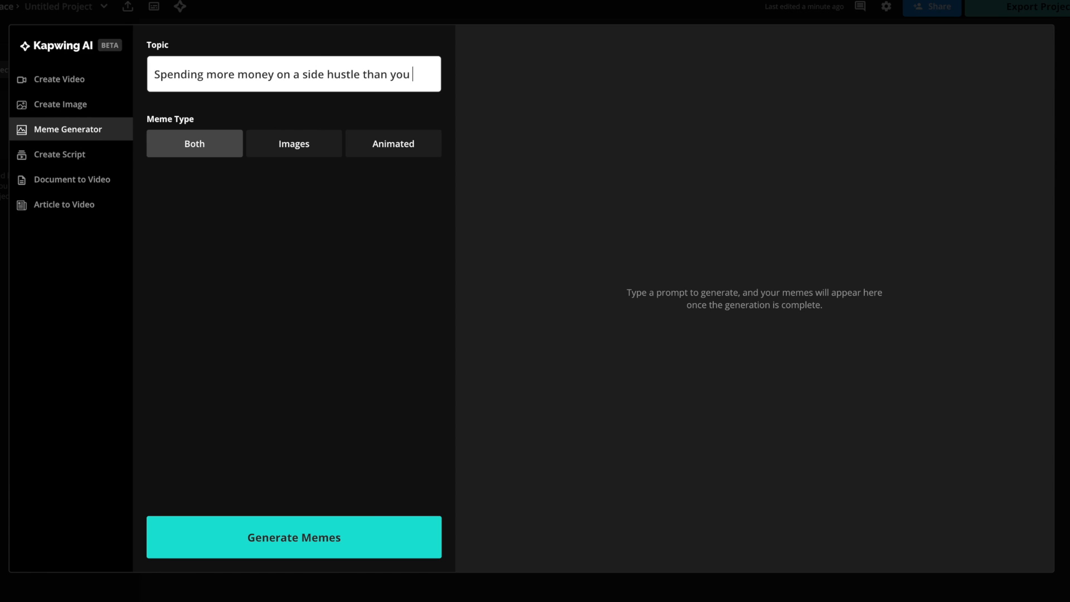
{"action": "left_click", "coordinate": [293, 537]}
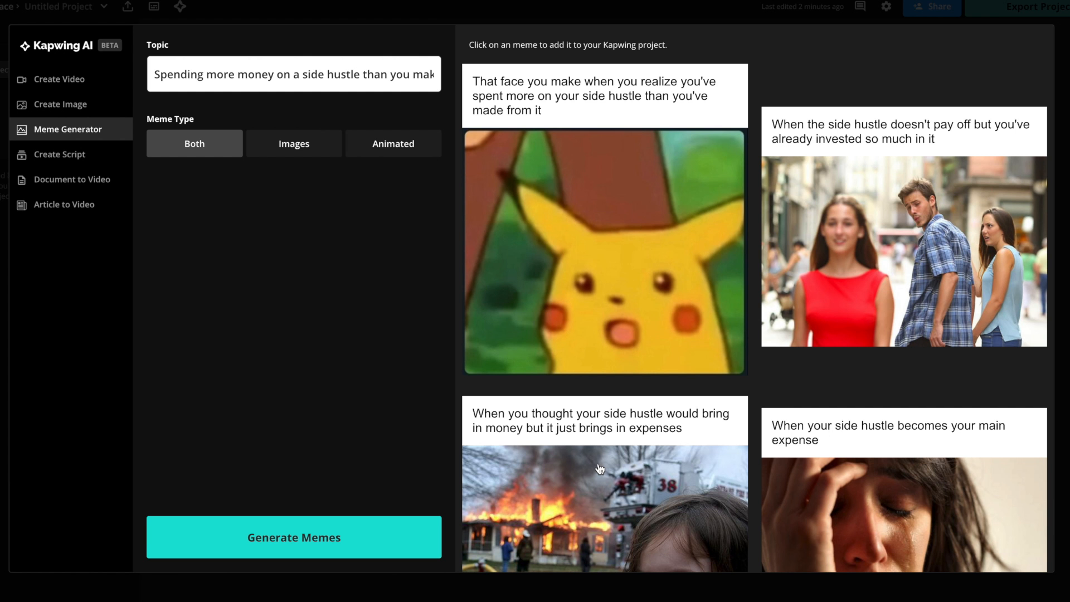
{"action": "scroll", "scroll_direction": "down", "scroll_amount": 3}
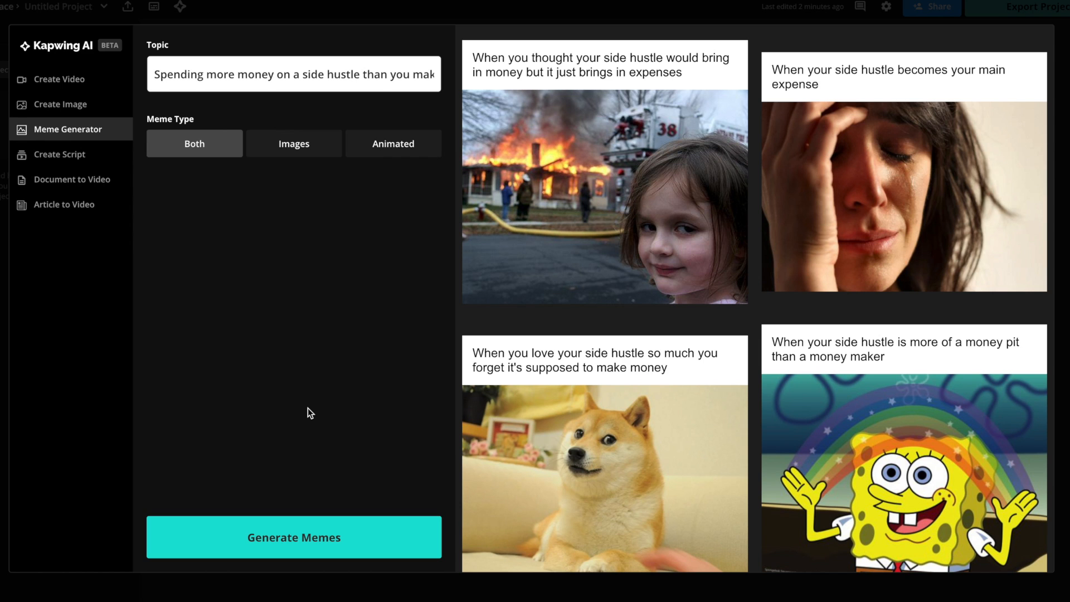
{"action": "scroll", "scroll_direction": "down", "scroll_amount": 3}
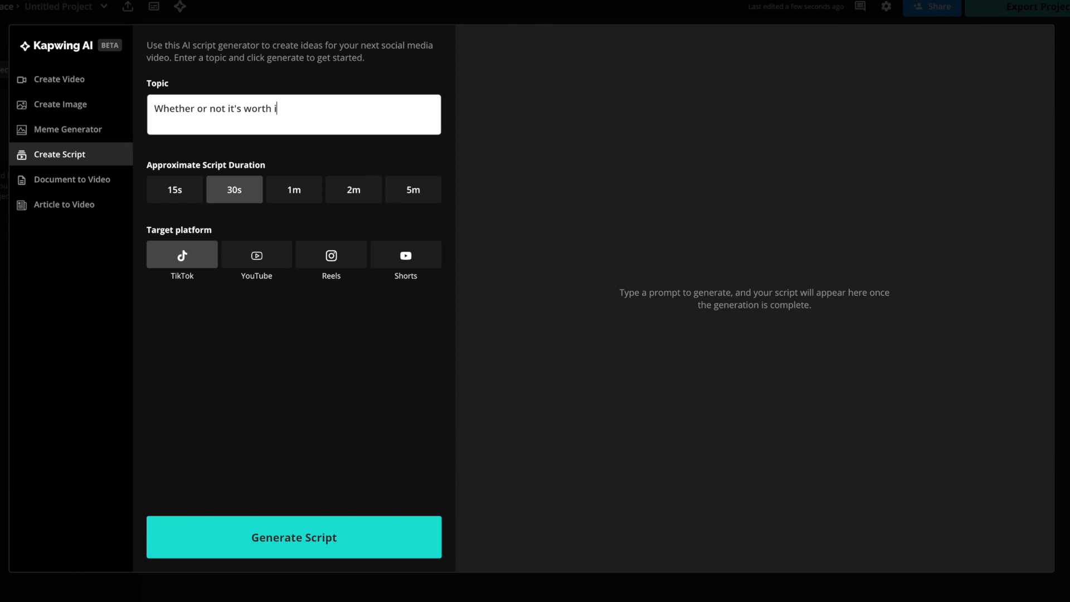
Request a 1-minute YouTube script on whether posting on Instagram in 2023 is worth it
{"action": "type", "text": "t to post on Instagram in 2023"}
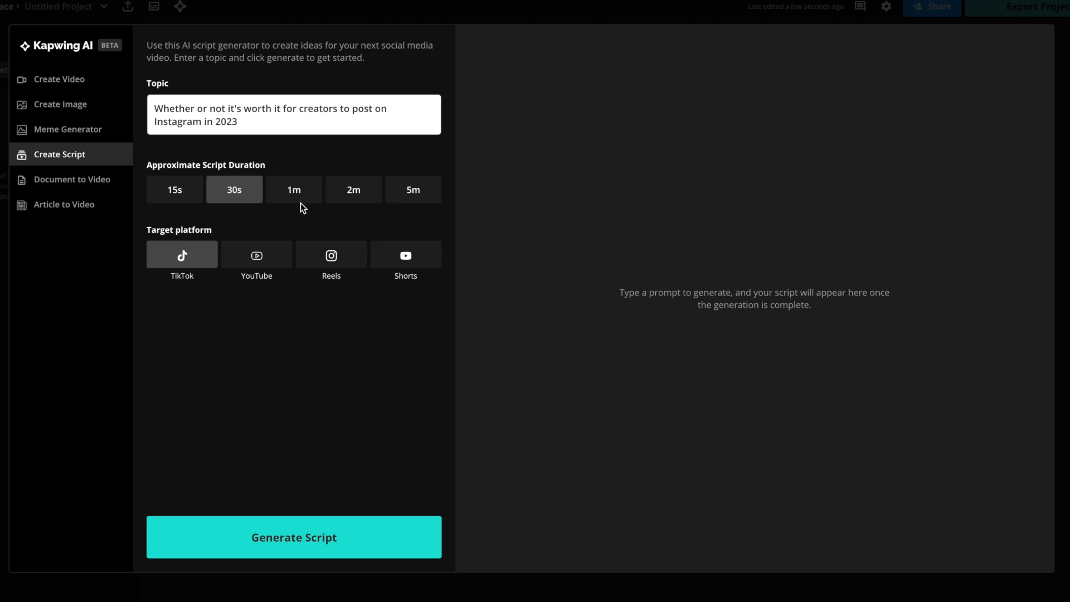
{"action": "left_click", "coordinate": [293, 189]}
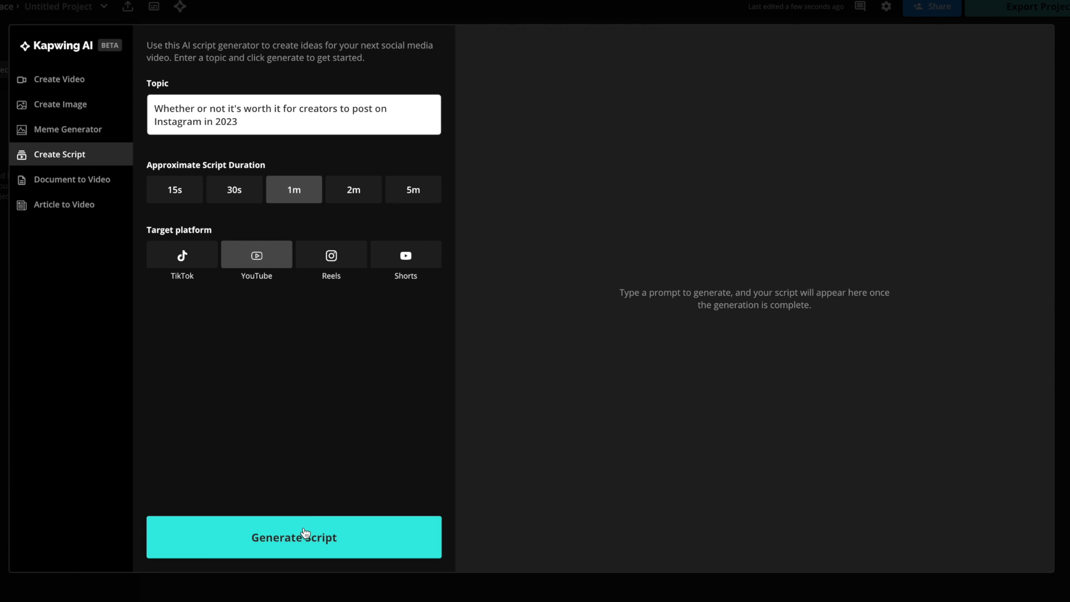
{"action": "left_click", "coordinate": [293, 537]}
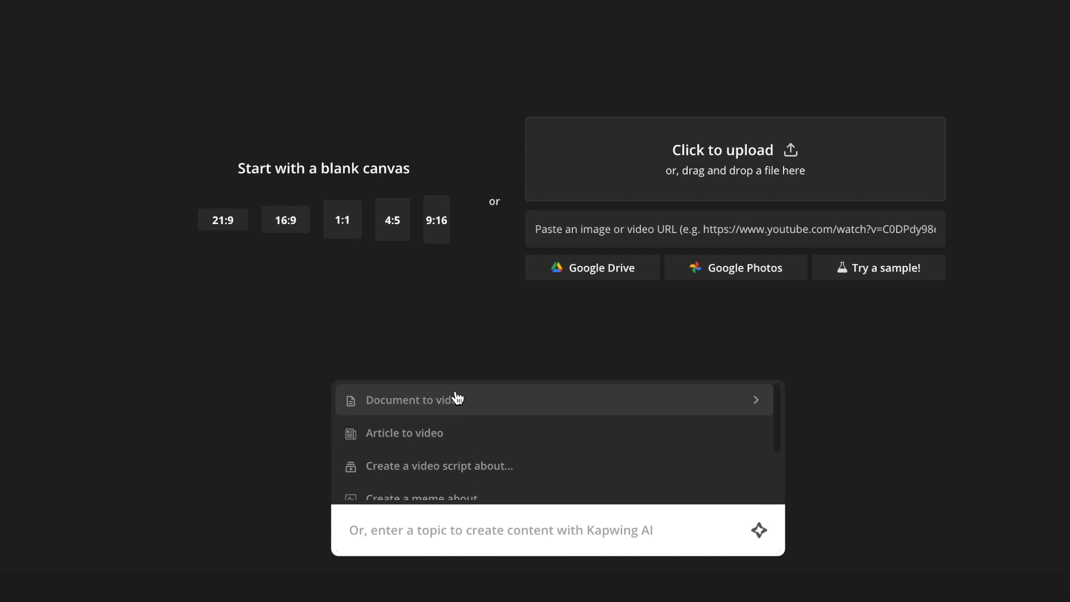
Generate a video from the pasted ChatGPT prompting-techniques text via Document to Video
{"action": "left_click", "coordinate": [406, 401]}
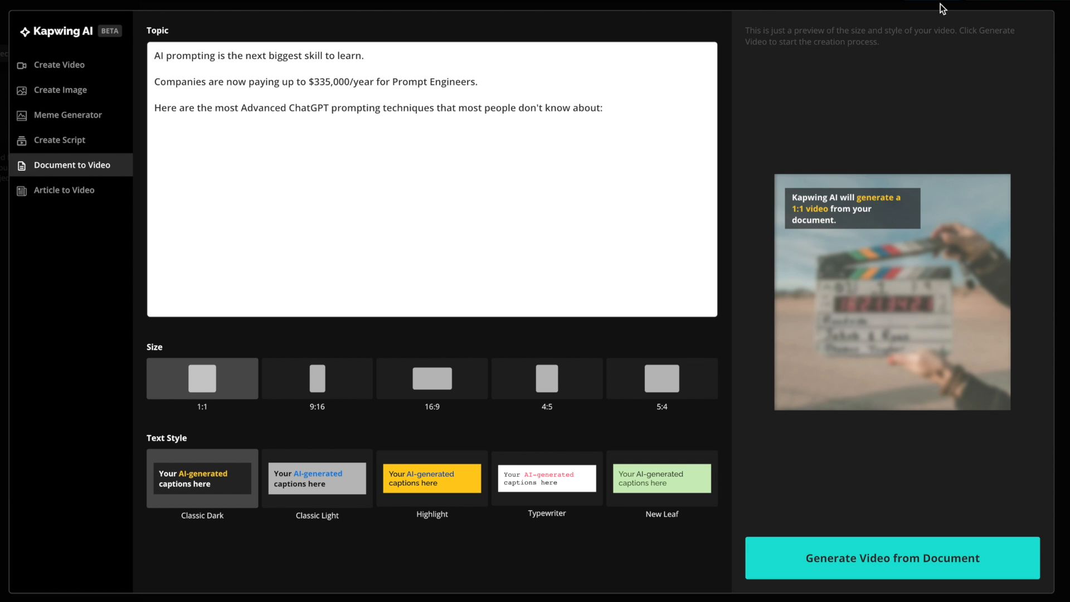
{"action": "scroll", "scroll_direction": "down", "scroll_amount": 3}
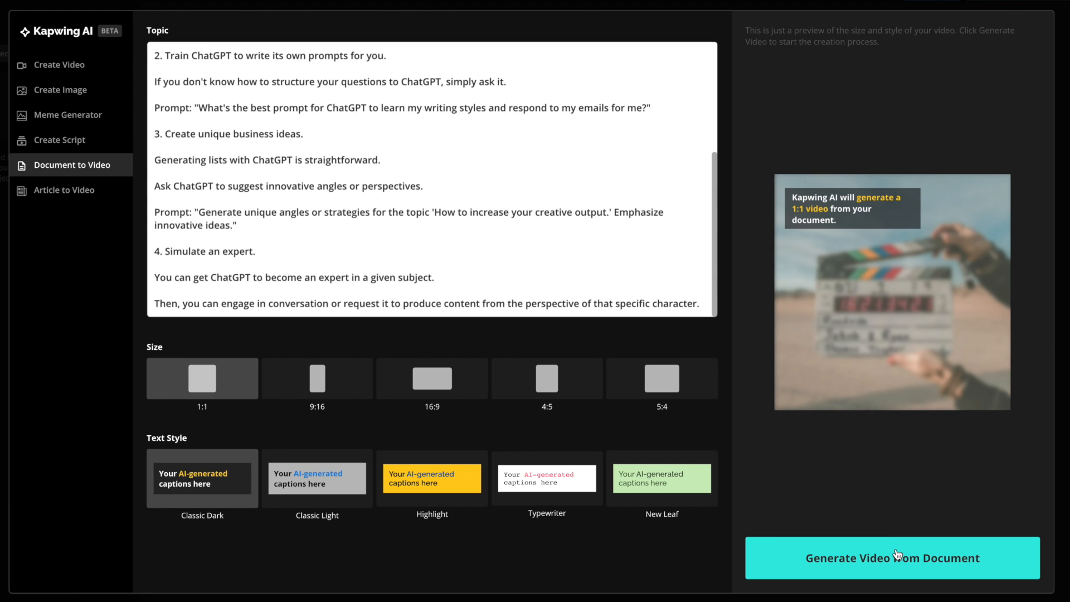
{"action": "left_click", "coordinate": [891, 557]}
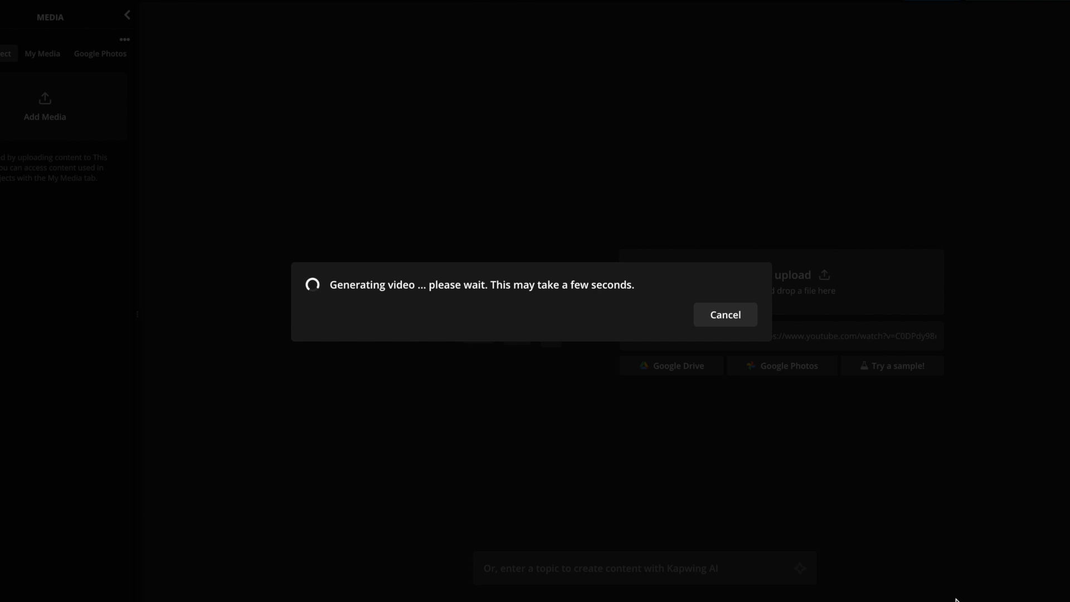